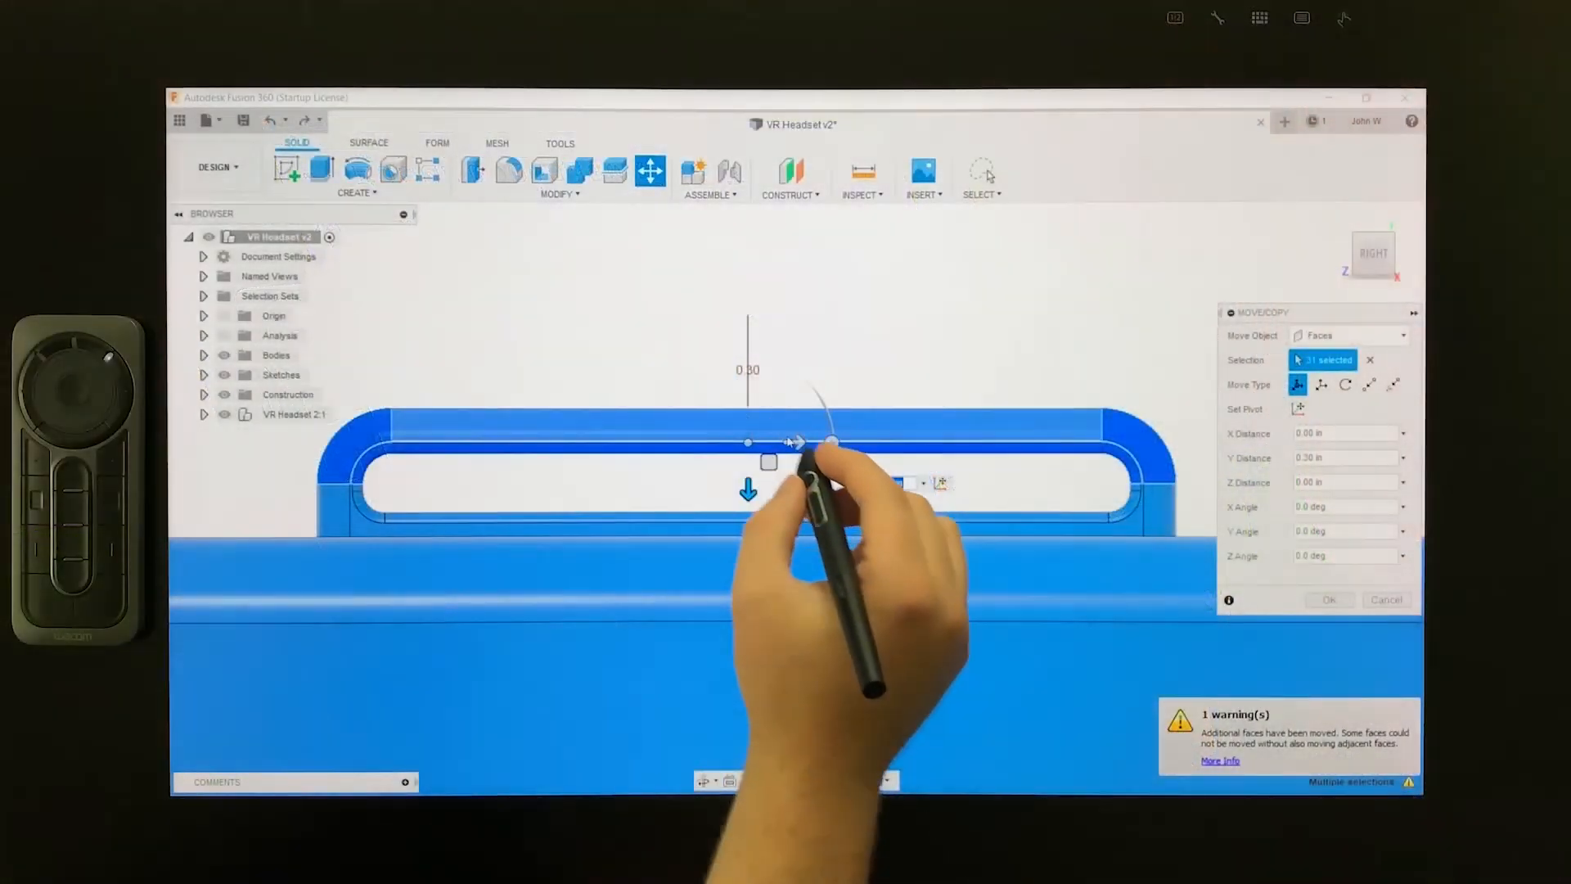
# Apply the Move/Copy offset to the top tab's selected faces.
pyautogui.click(1327, 599)
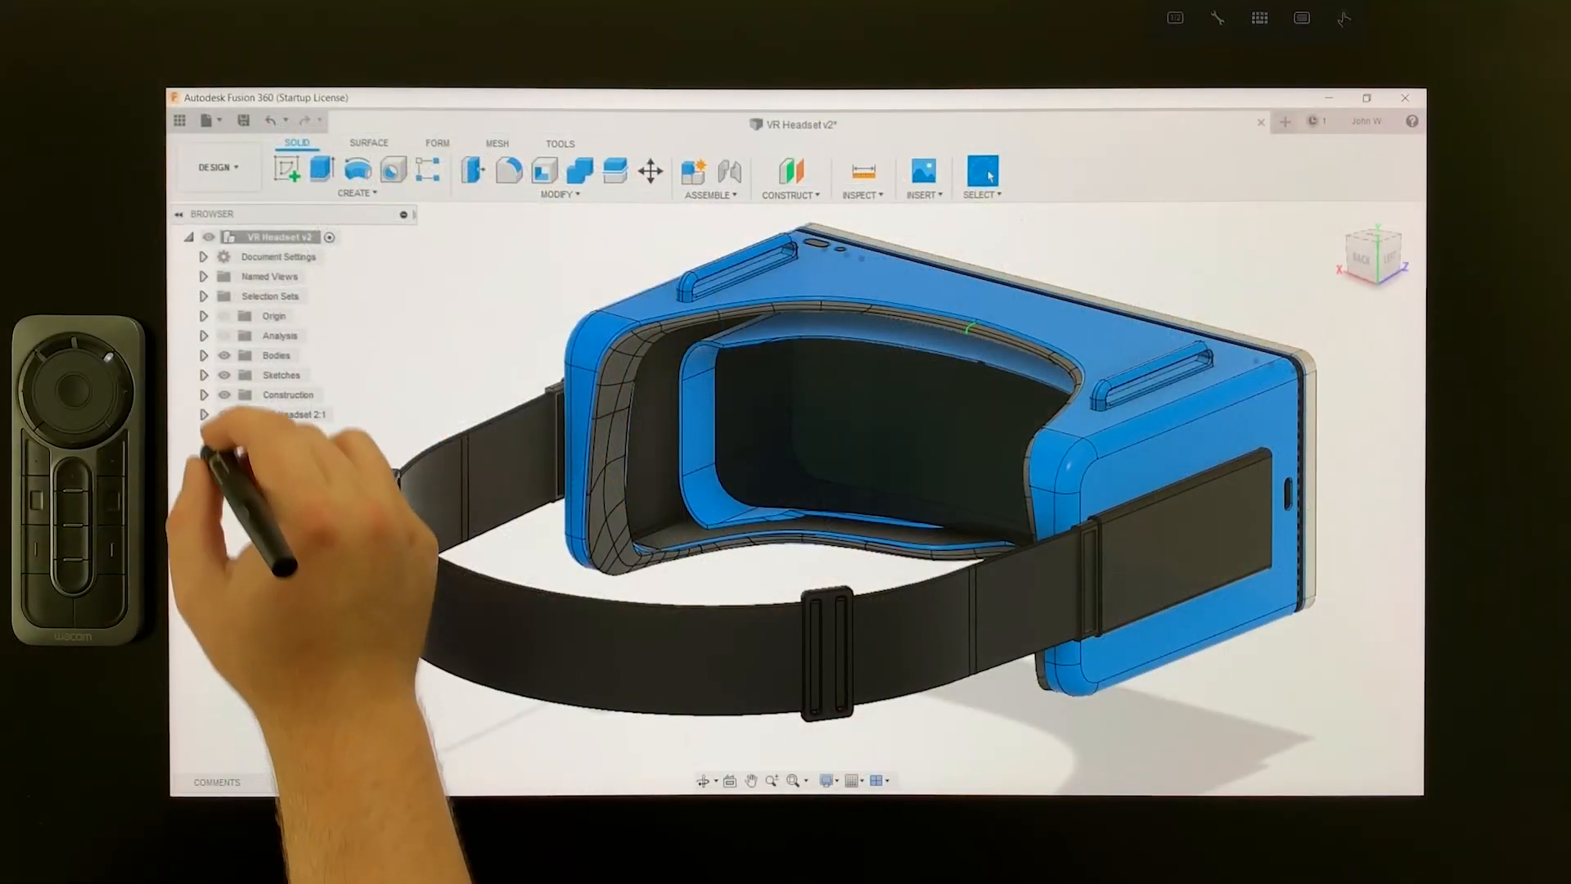
# Show Body121 under Bodies and enter Edit Form on the soft liner body.
pyautogui.click(204, 355)
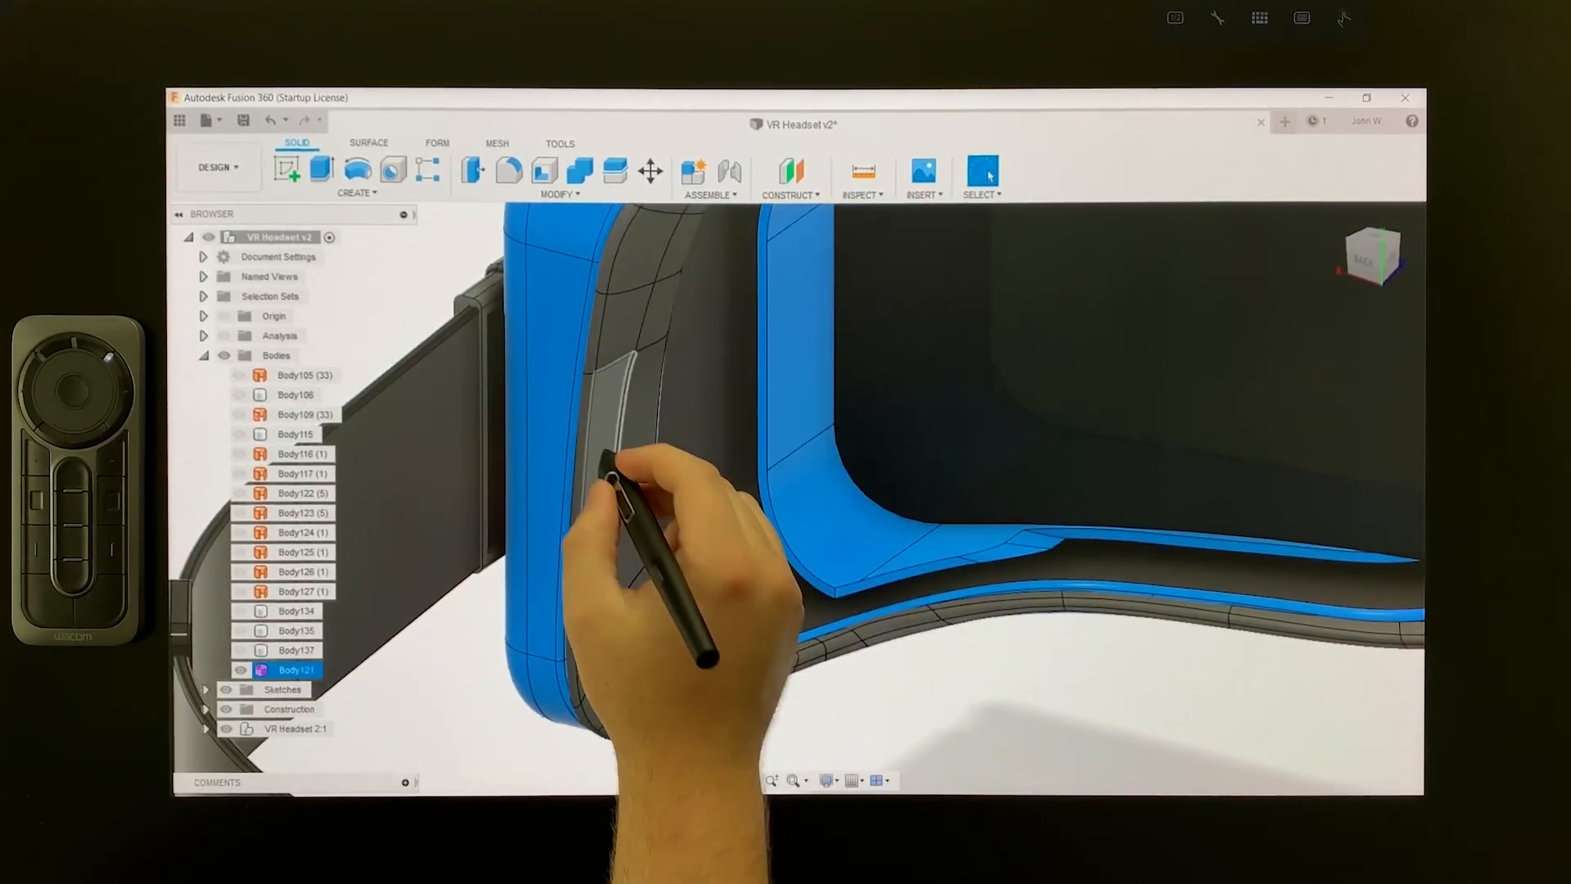
pyautogui.click(600, 452)
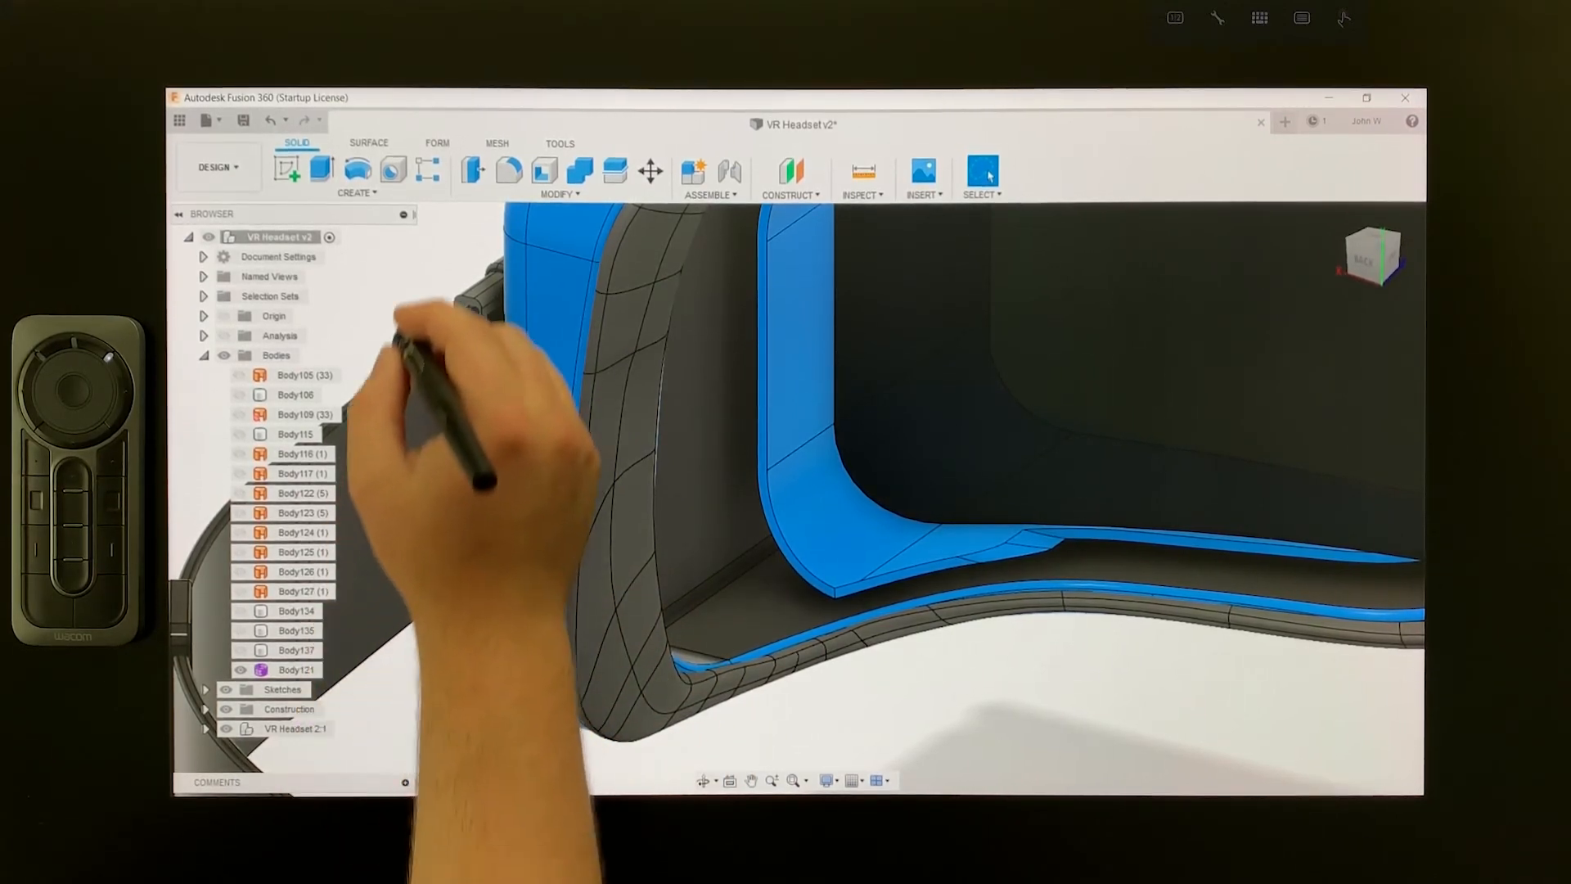
pyautogui.click(439, 144)
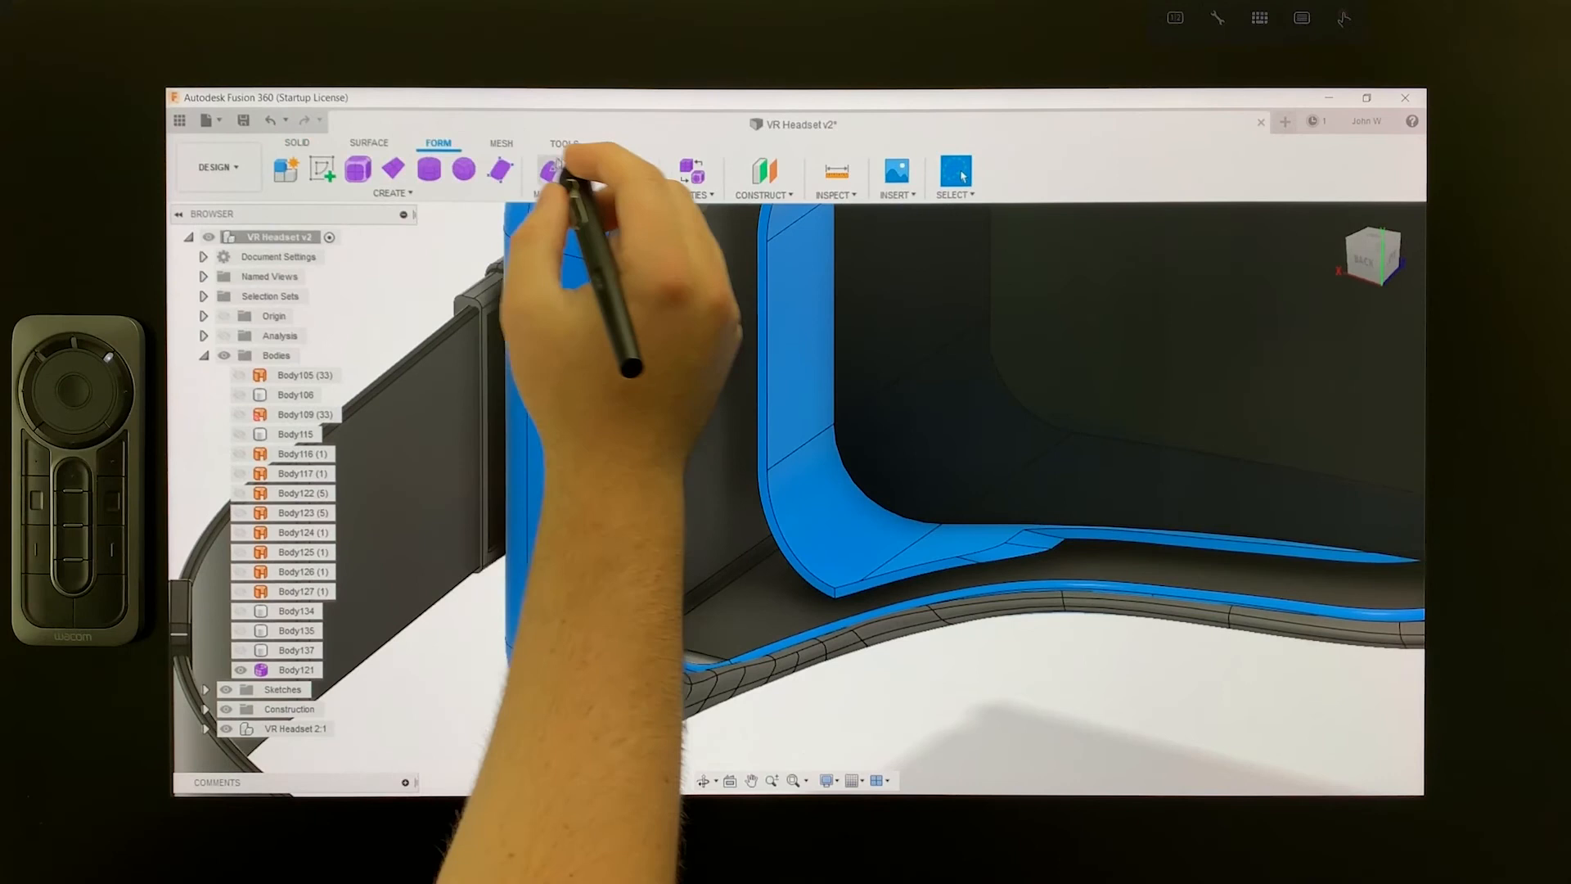
# Pull four soft liner side faces outward and rotate them -15 deg with Edit Form.
pyautogui.click(551, 170)
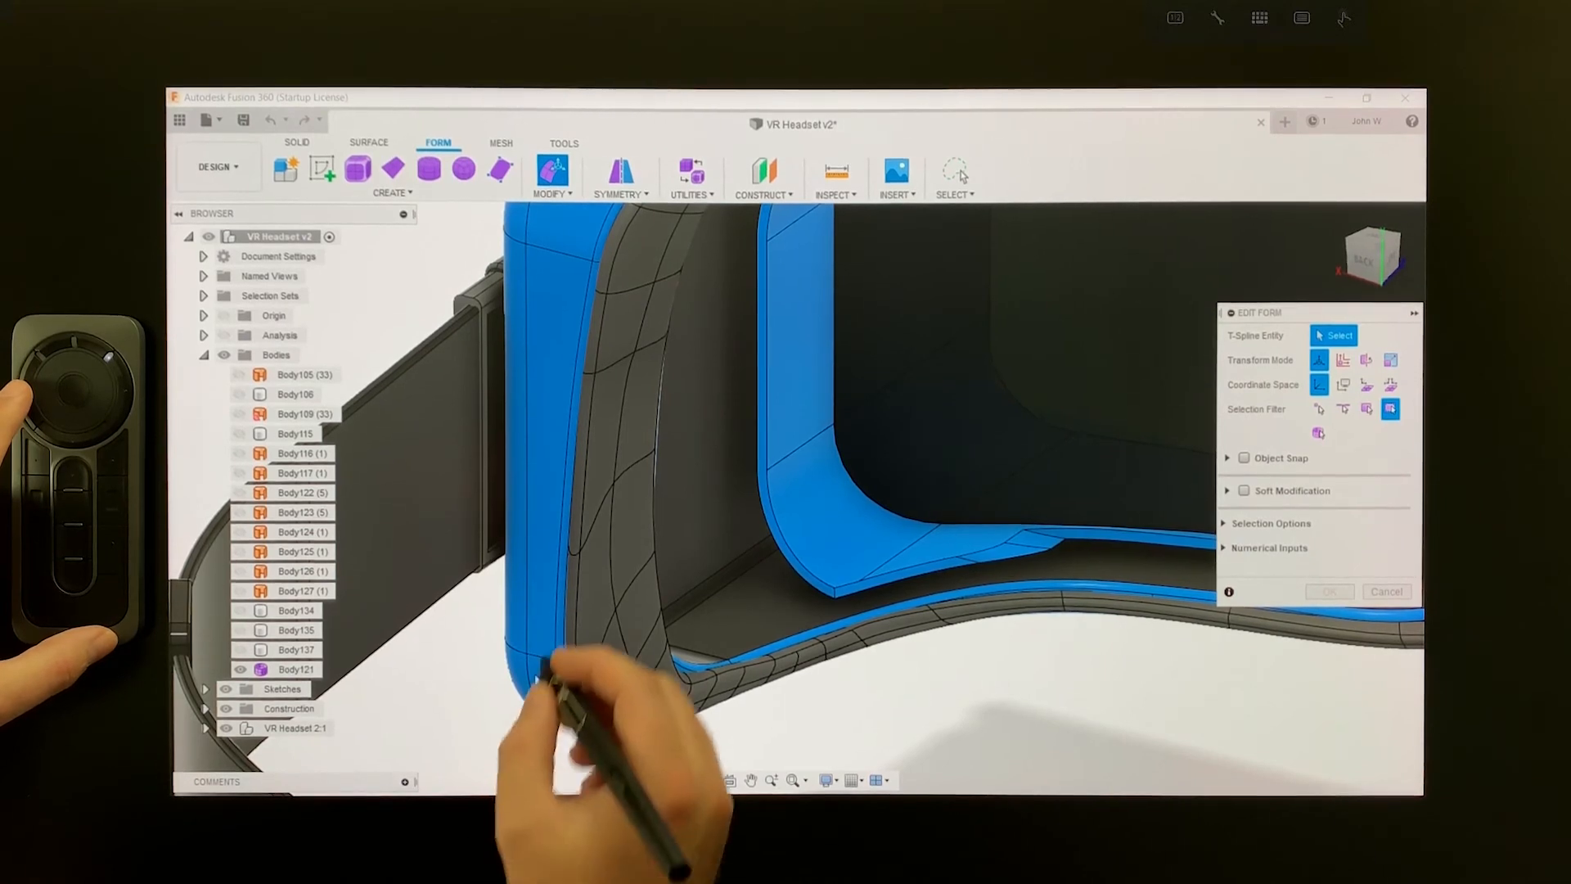
pyautogui.click(622, 420)
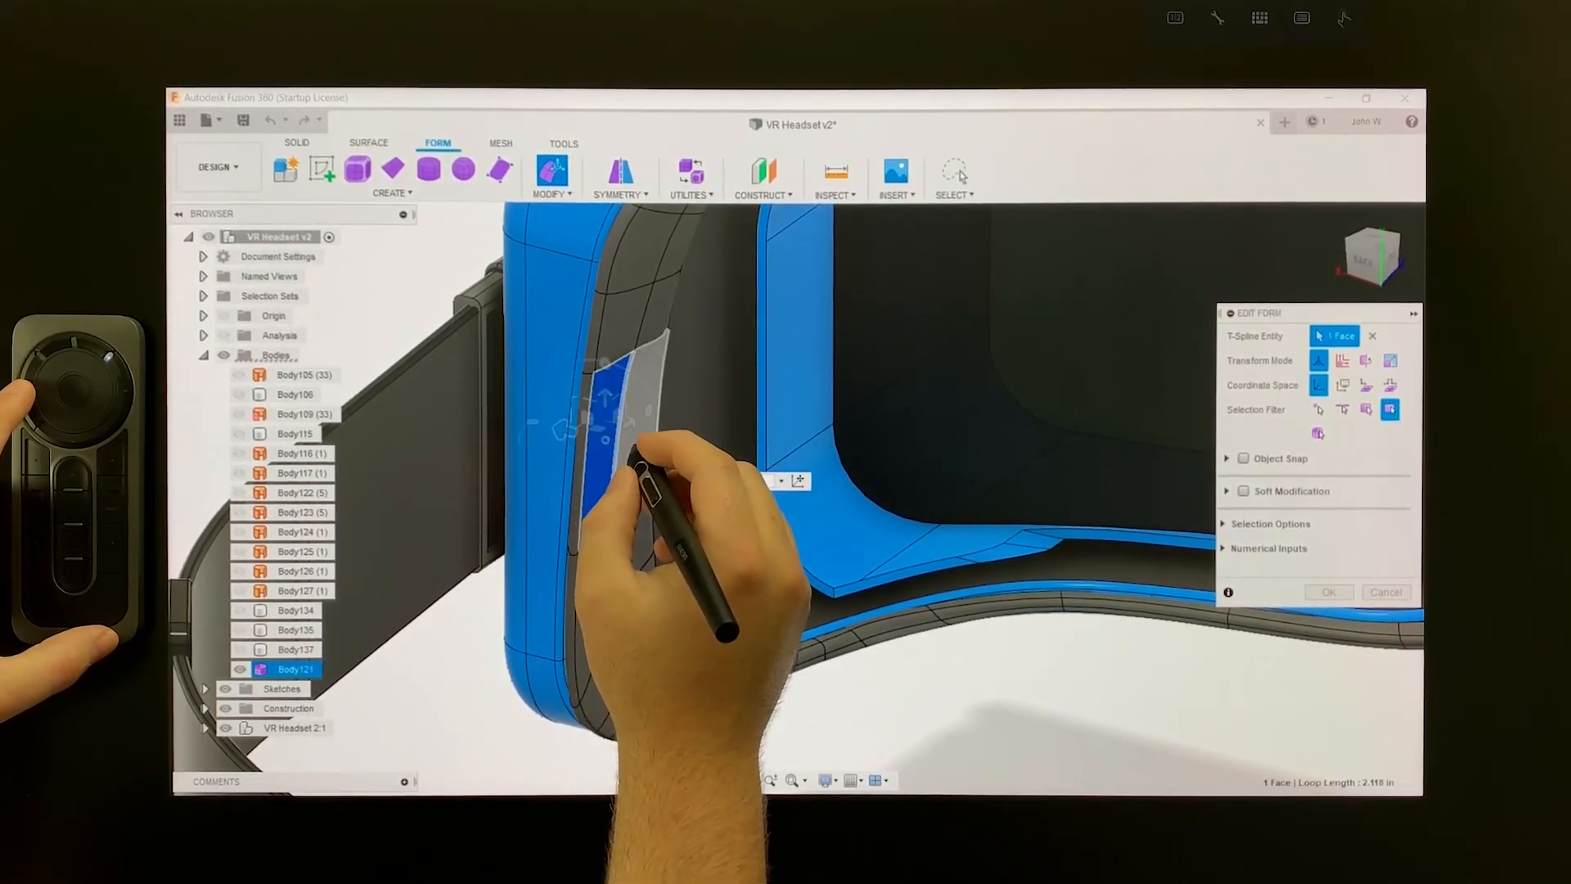
pyautogui.click(622, 530)
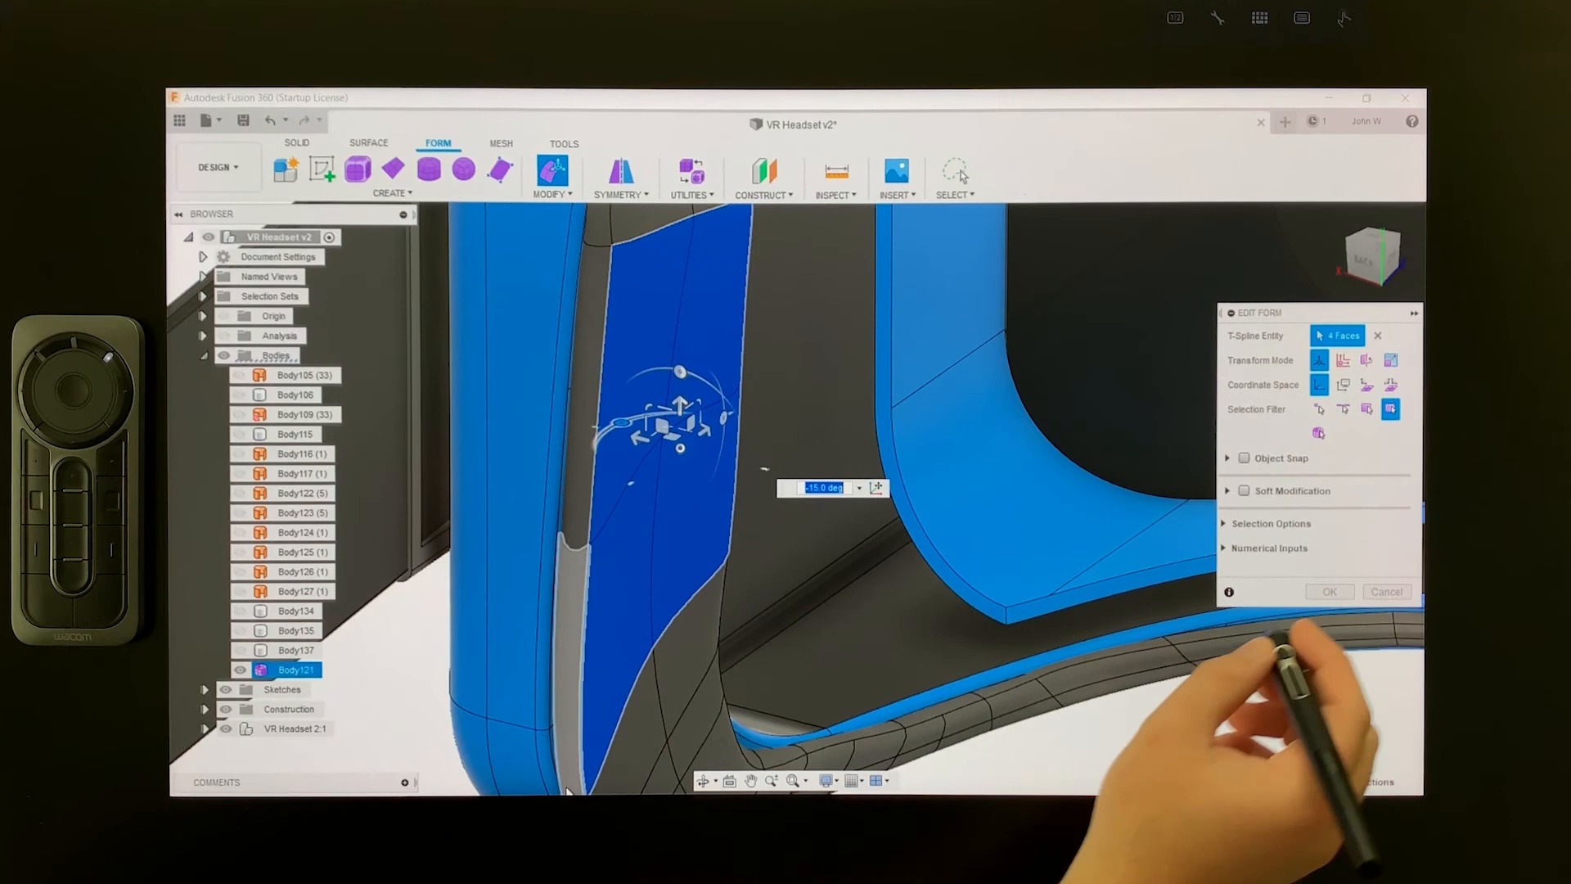
pyautogui.click(1329, 591)
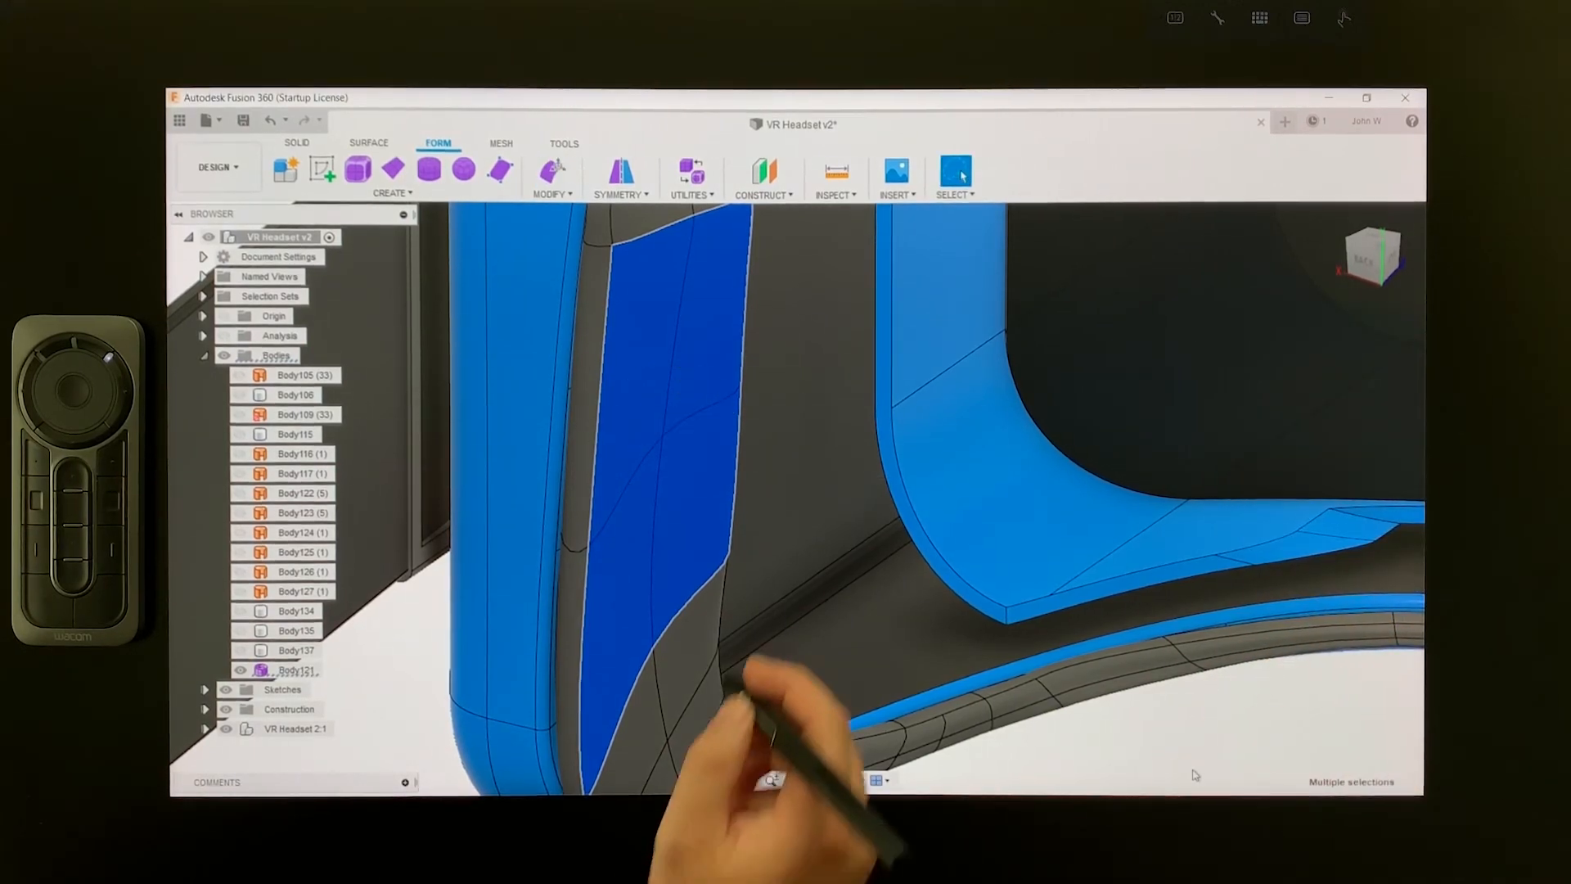